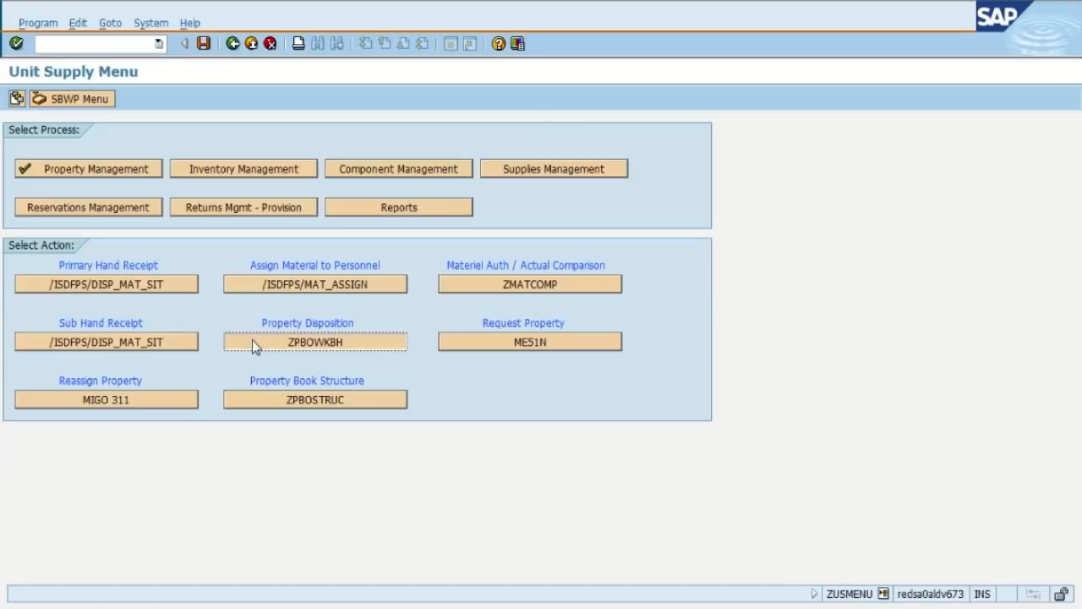
- Open the Property Disposition workbench (ZPBOWKBH) and select the Turn In to SSA process
{"action": "left_click", "coordinate": [314, 341]}
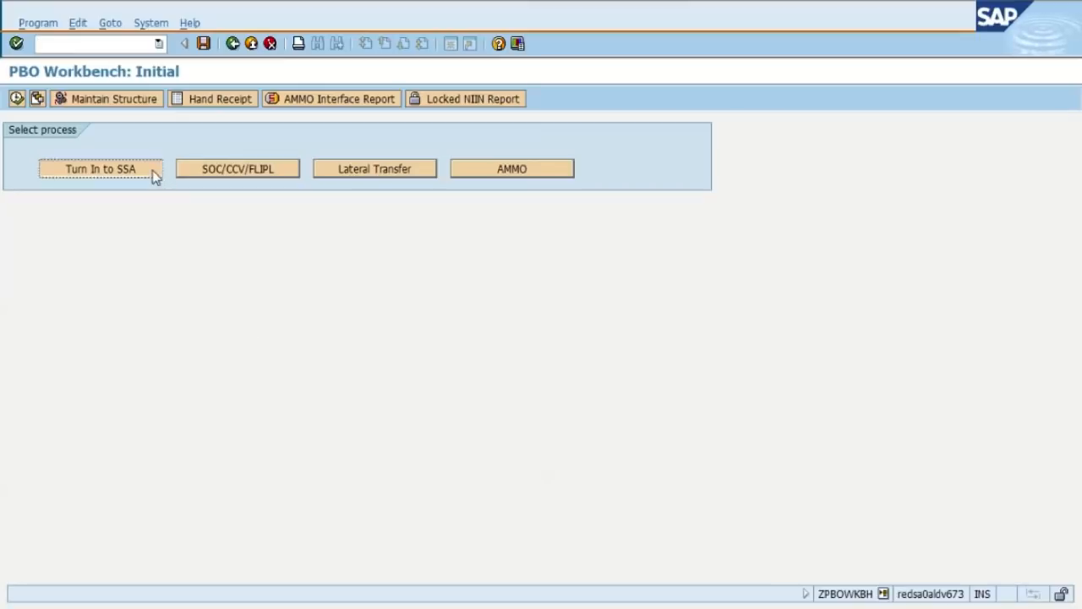
{"action": "left_click", "coordinate": [99, 168]}
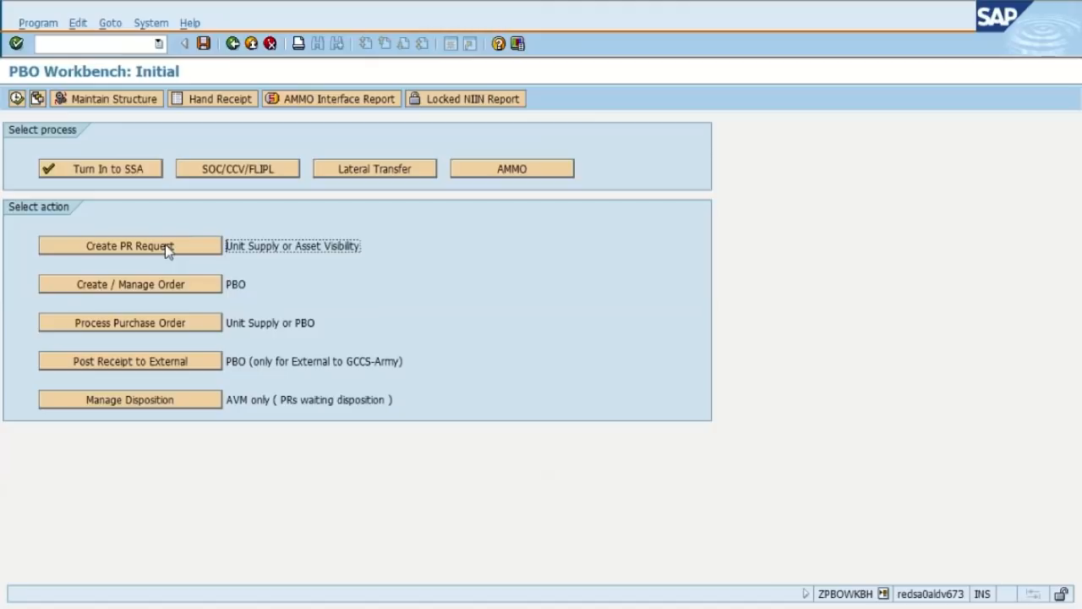
- Choose Create PR Request, showing selection options for plant 2000, storage location AJAV
{"action": "left_click", "coordinate": [129, 246]}
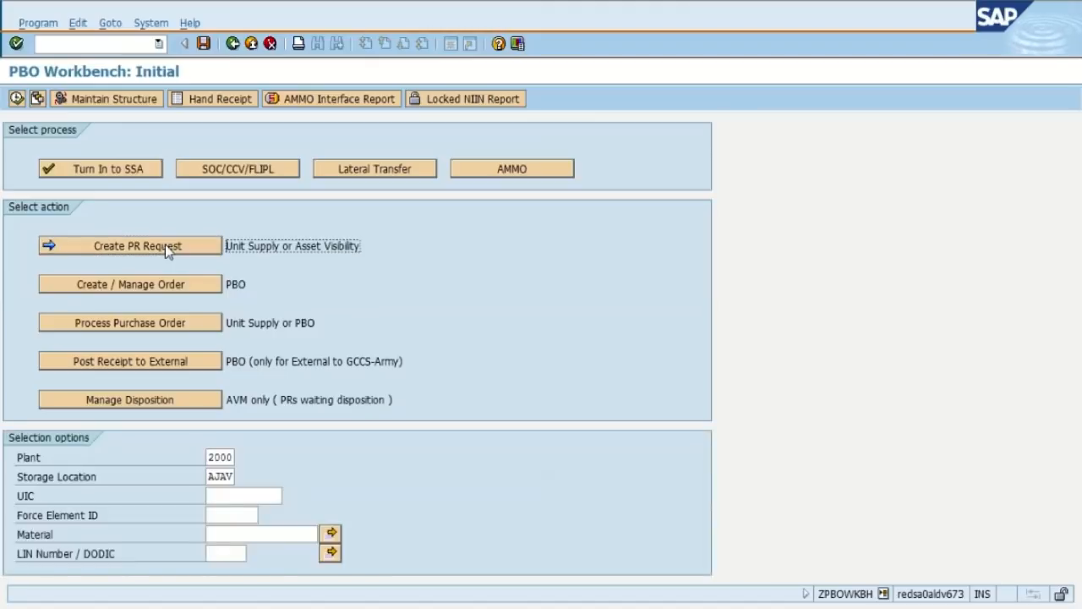
{"action": "mouse_move", "coordinate": [51, 84]}
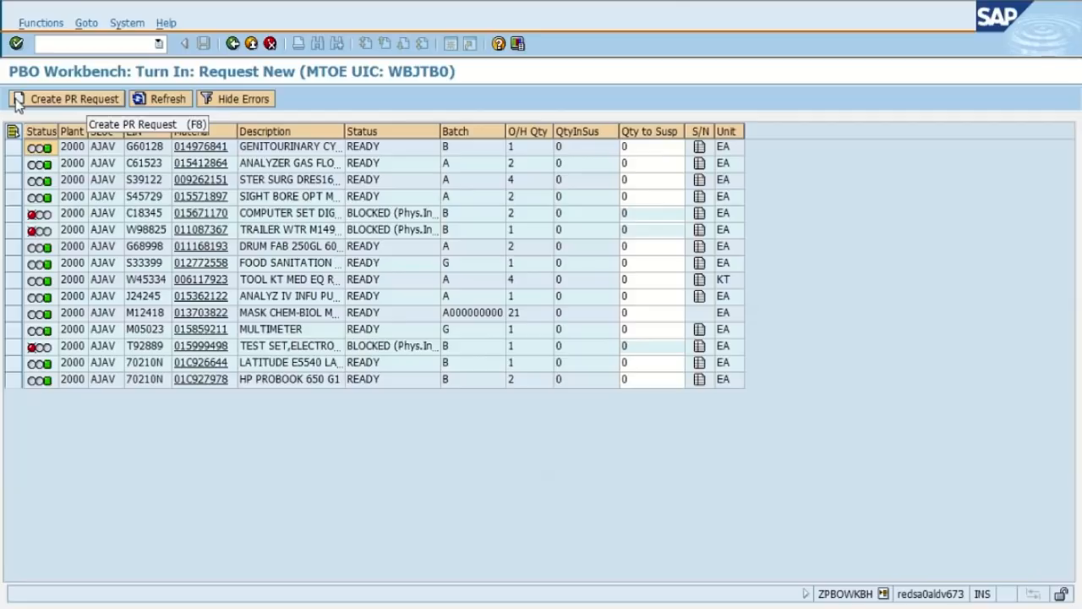
{"action": "mouse_move", "coordinate": [185, 244]}
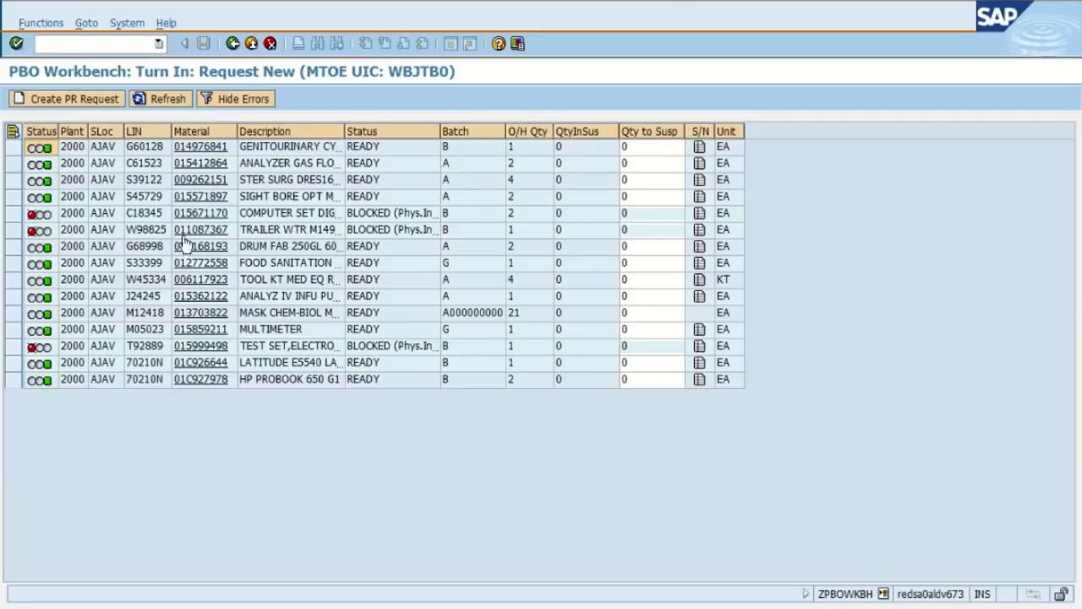
- Enter quantity 1 to suspend for the FOOD SANITATION item and request a purchase requisition
{"action": "left_click", "coordinate": [651, 262]}
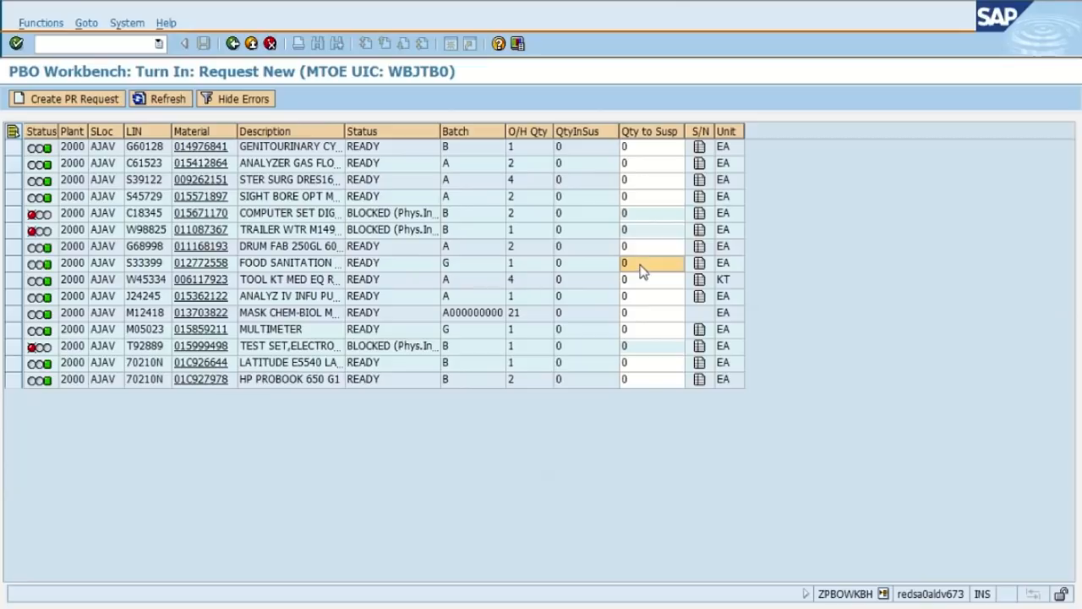
{"action": "type", "text": "1"}
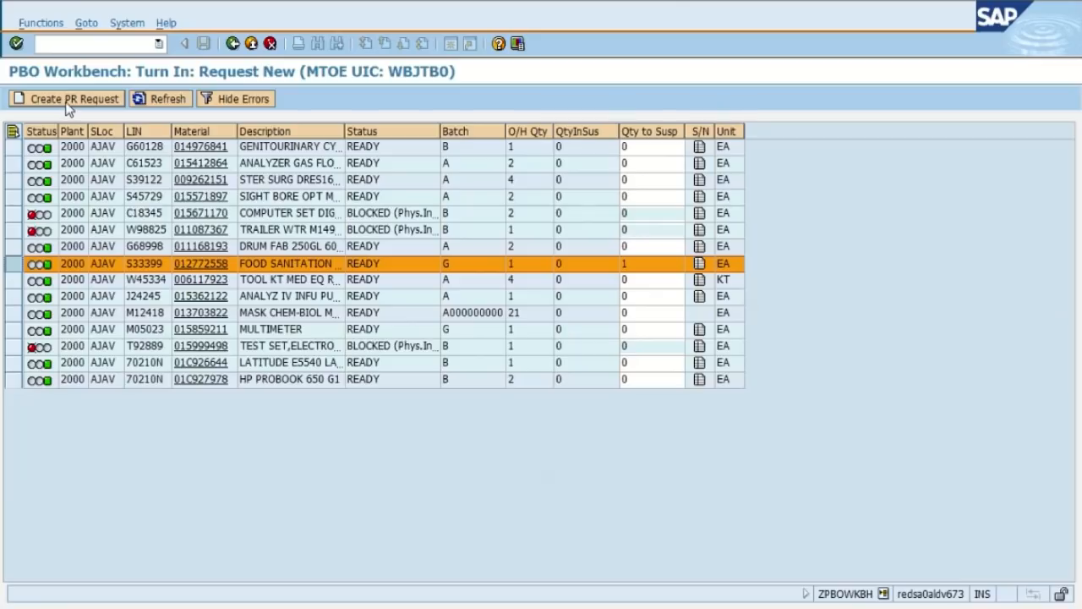
{"action": "left_click", "coordinate": [66, 98]}
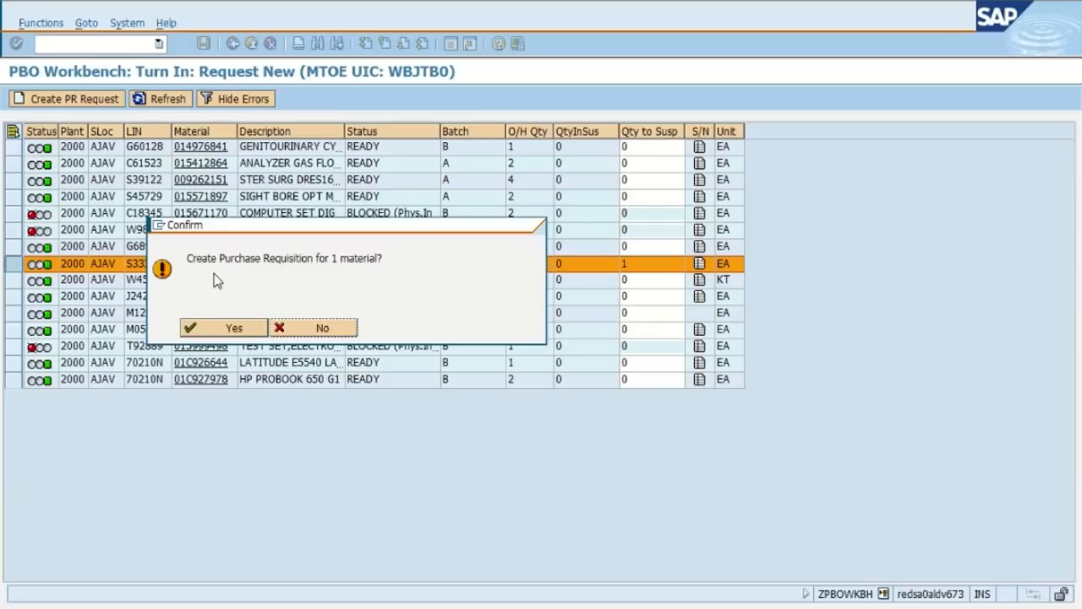
- Confirm the requisition for 1 material and set WDM as the turn-in SSA's RIC
{"action": "left_click", "coordinate": [223, 327]}
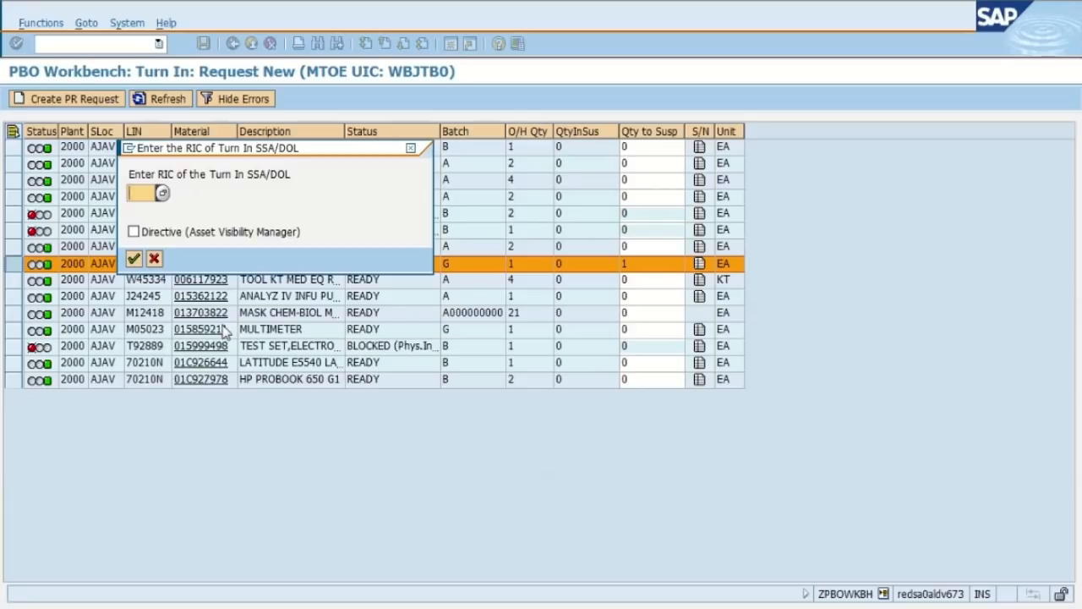
{"action": "type", "text": "WDM"}
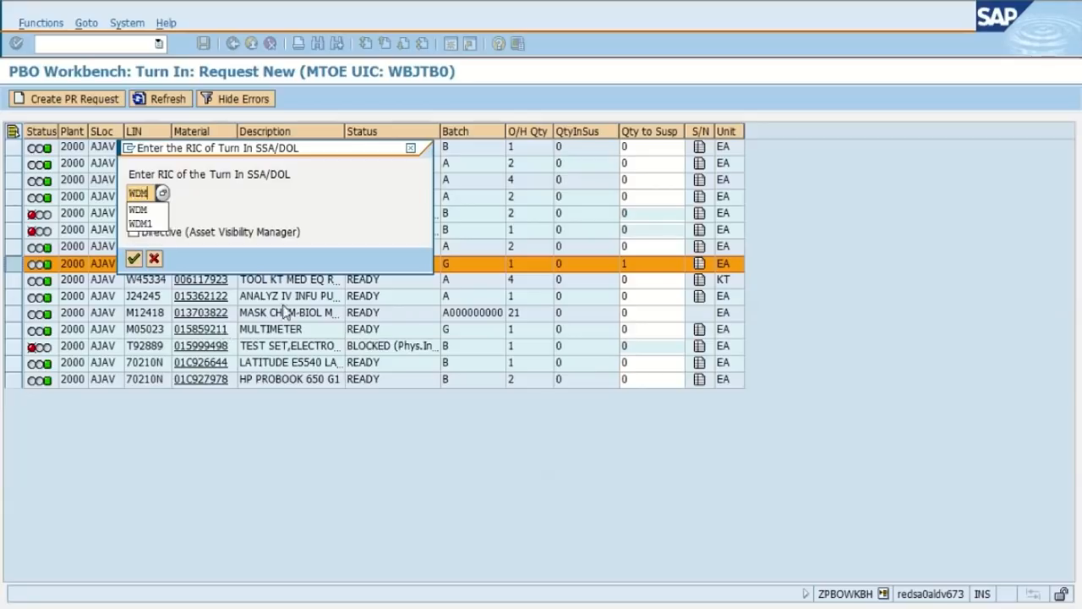
{"action": "left_click", "coordinate": [137, 209]}
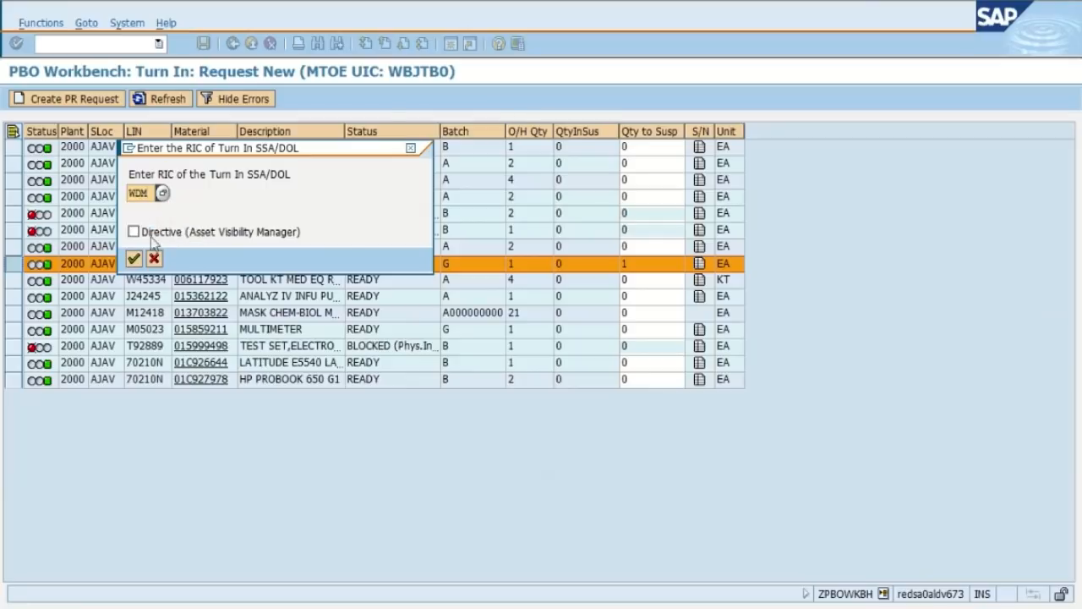
{"action": "left_click", "coordinate": [134, 258]}
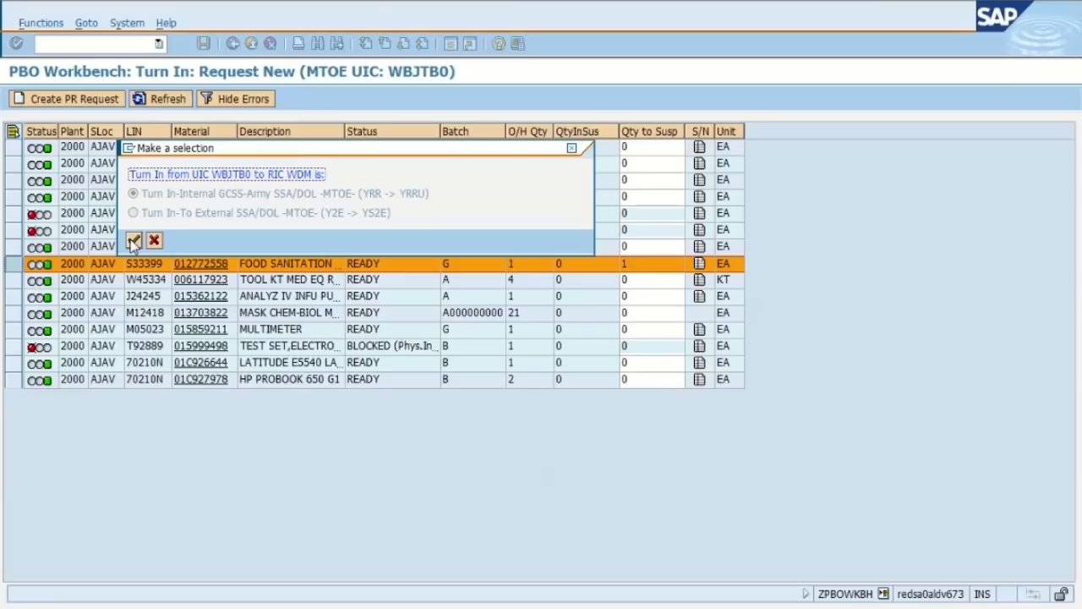
{"action": "left_click", "coordinate": [134, 240]}
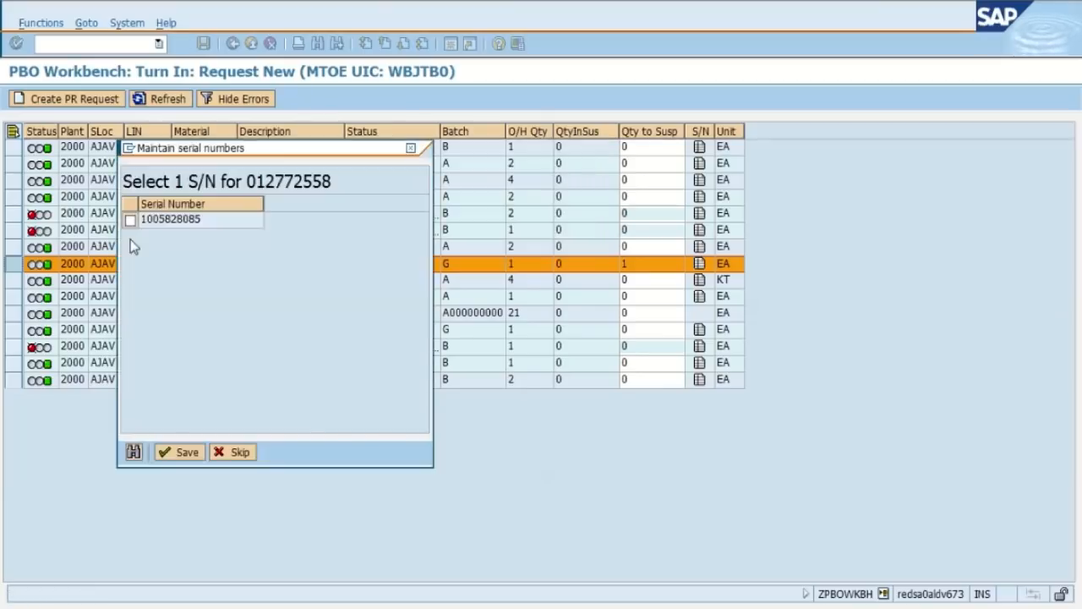
{"action": "left_click", "coordinate": [131, 219]}
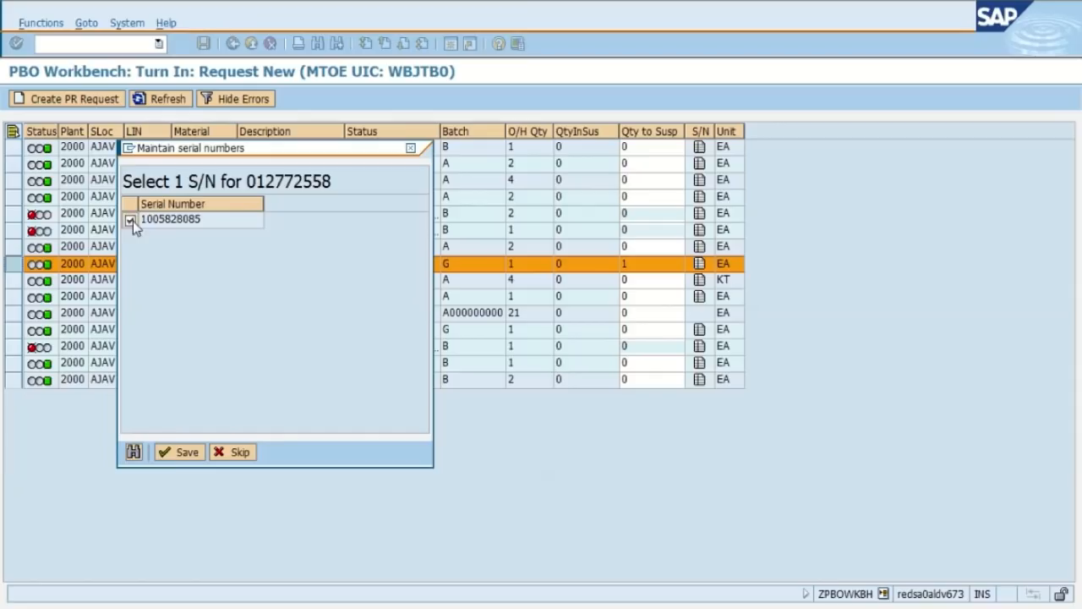
{"action": "left_click", "coordinate": [180, 452]}
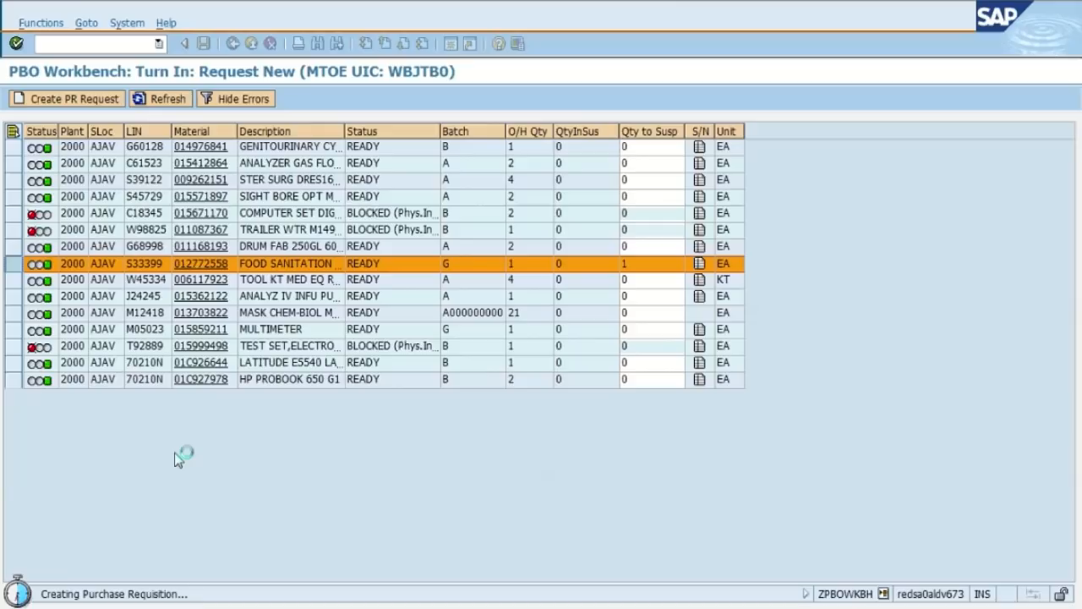
{"action": "left_click", "coordinate": [74, 98]}
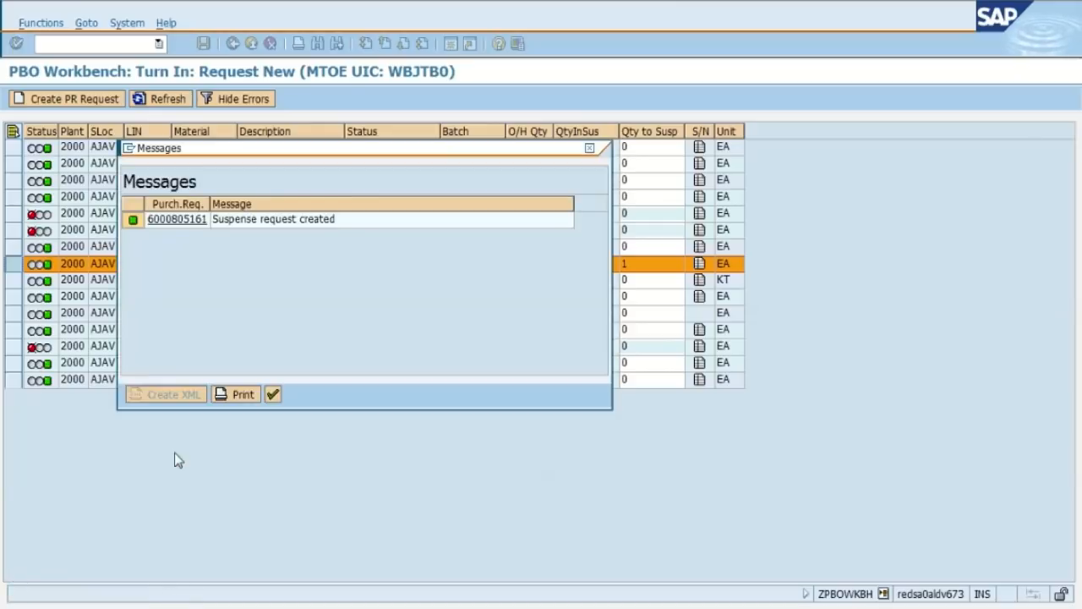